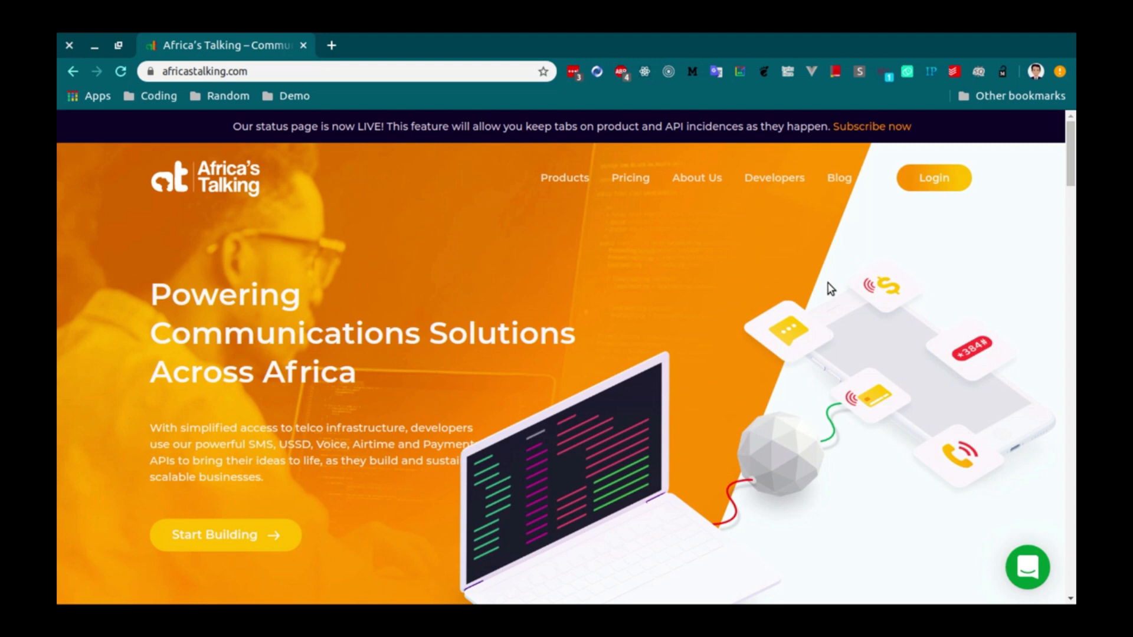
{"action": "mouse_move", "coordinate": [935, 178]}
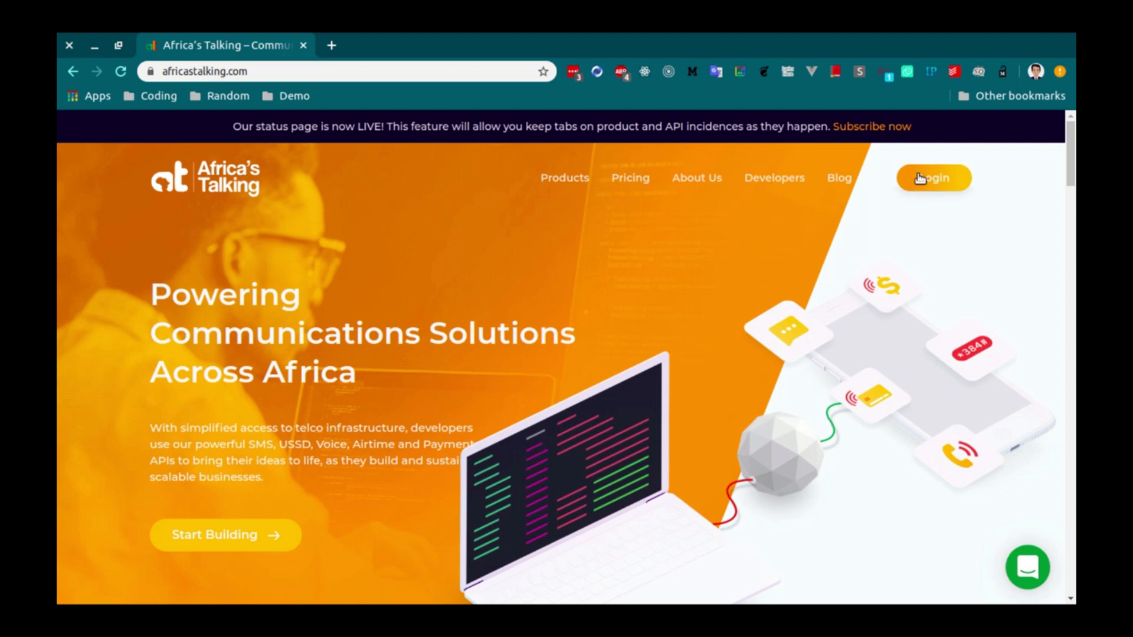
{"action": "mouse_move", "coordinate": [935, 178]}
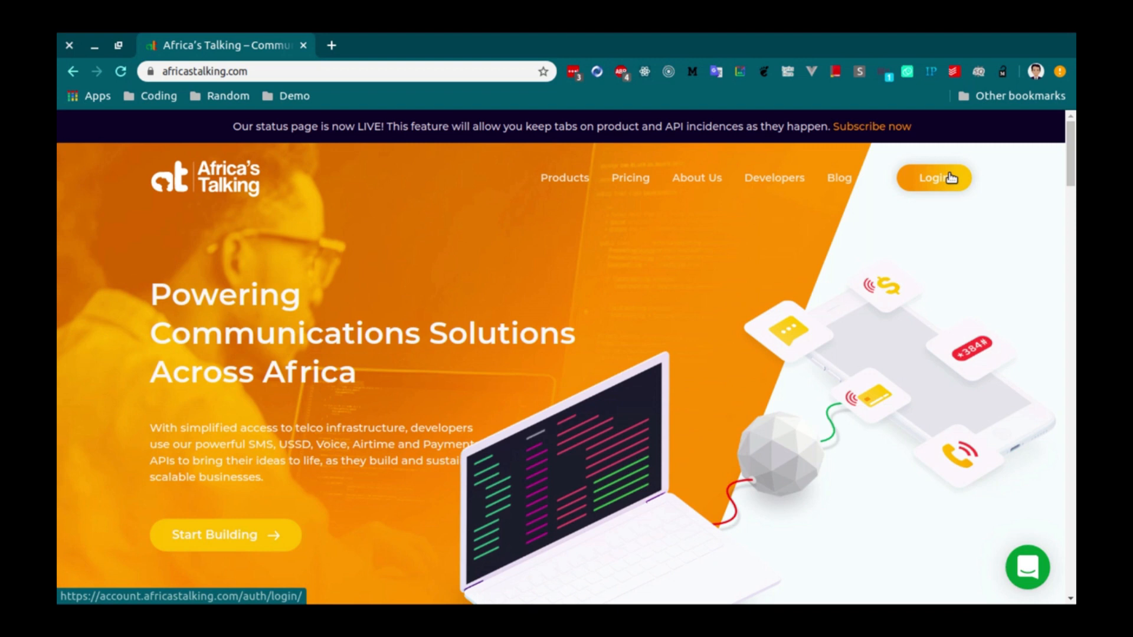
Step: Sign in, enter the sandbox app and reach the SMS alphanumeric sender options
{"action": "left_click", "coordinate": [934, 178]}
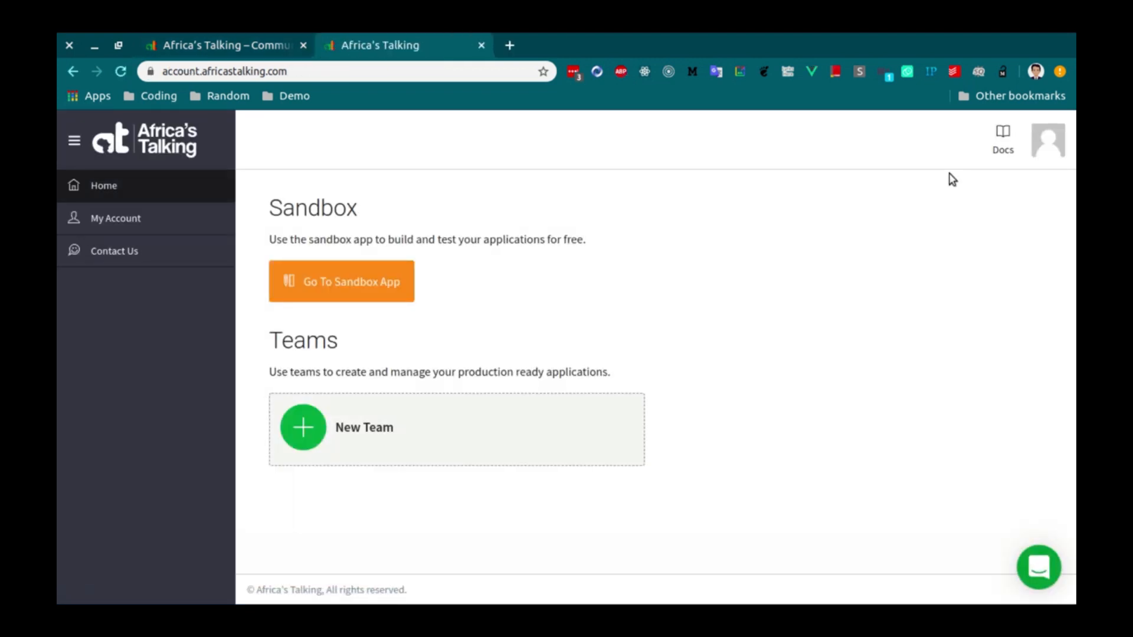
{"action": "left_click", "coordinate": [341, 281]}
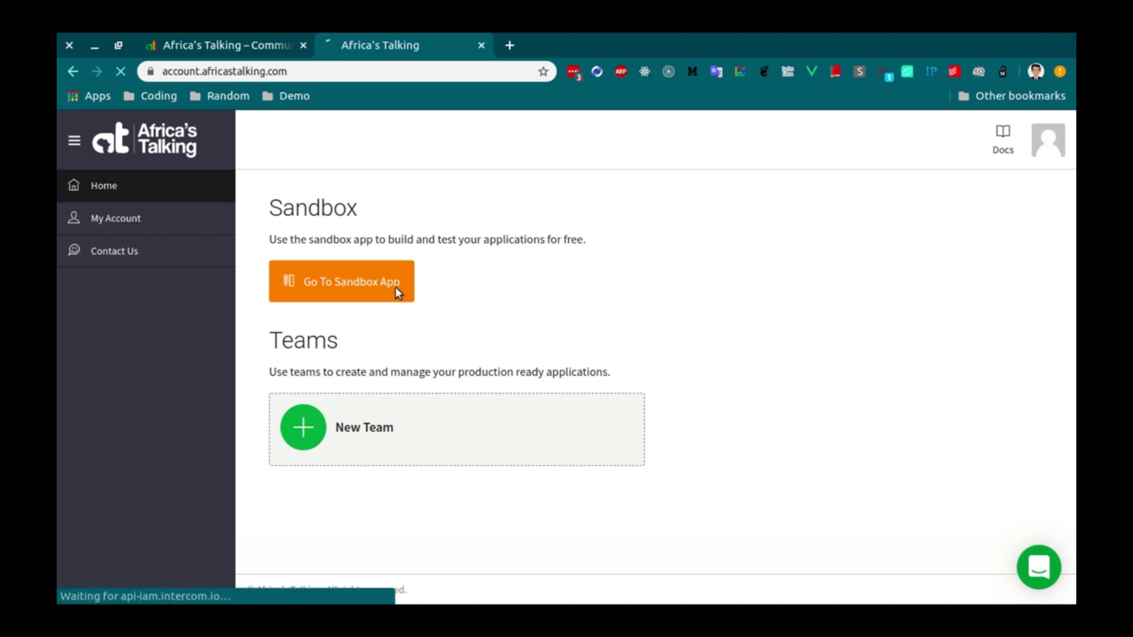
{"action": "left_click", "coordinate": [342, 281]}
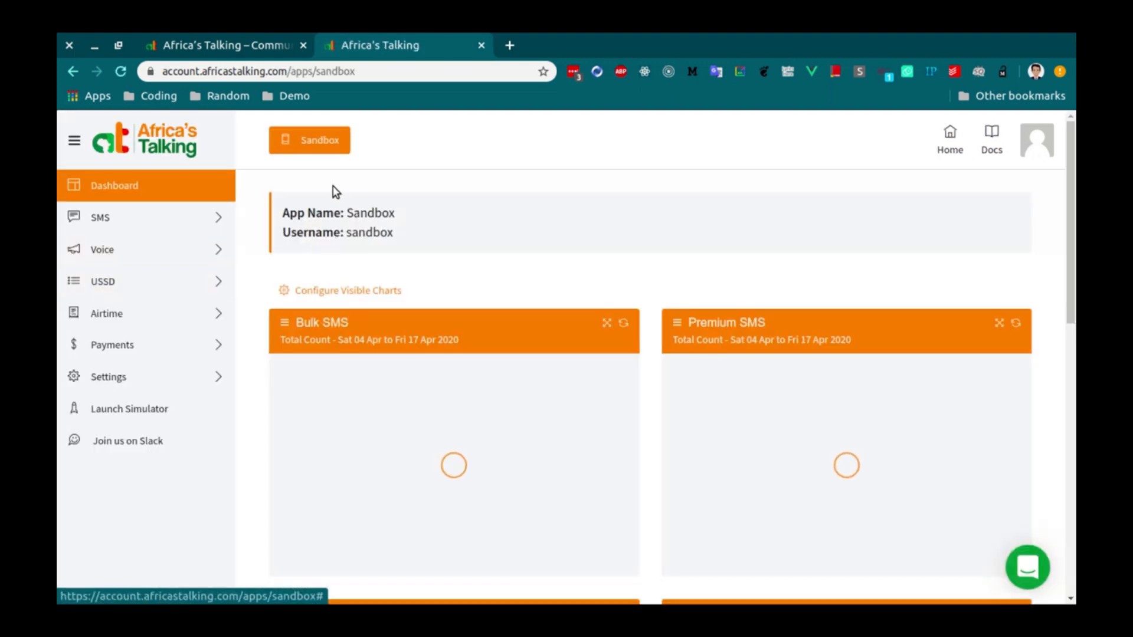
{"action": "left_click", "coordinate": [99, 217]}
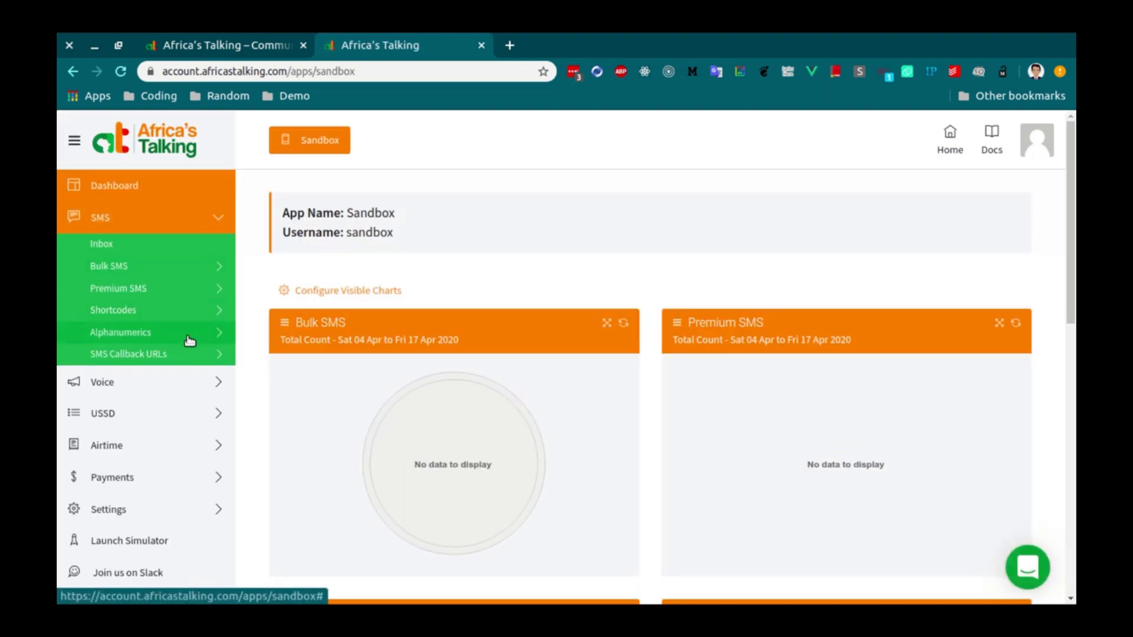
Step: Create an alphanumeric sender ID named M-MONEY and submit it
{"action": "left_click", "coordinate": [120, 333]}
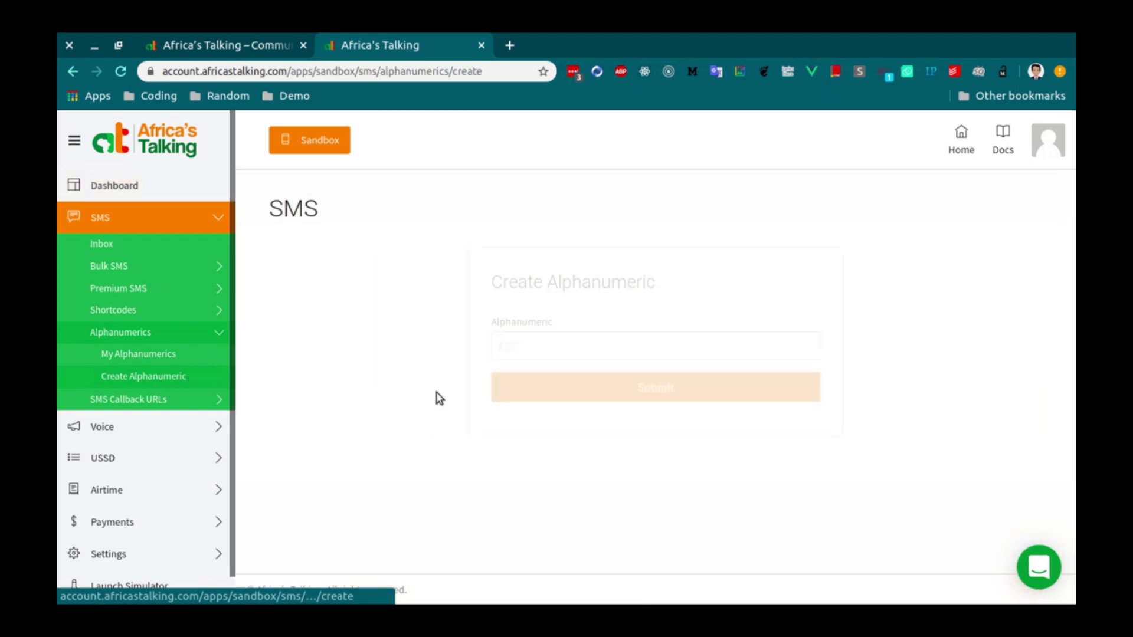
{"action": "type", "text": "M-"}
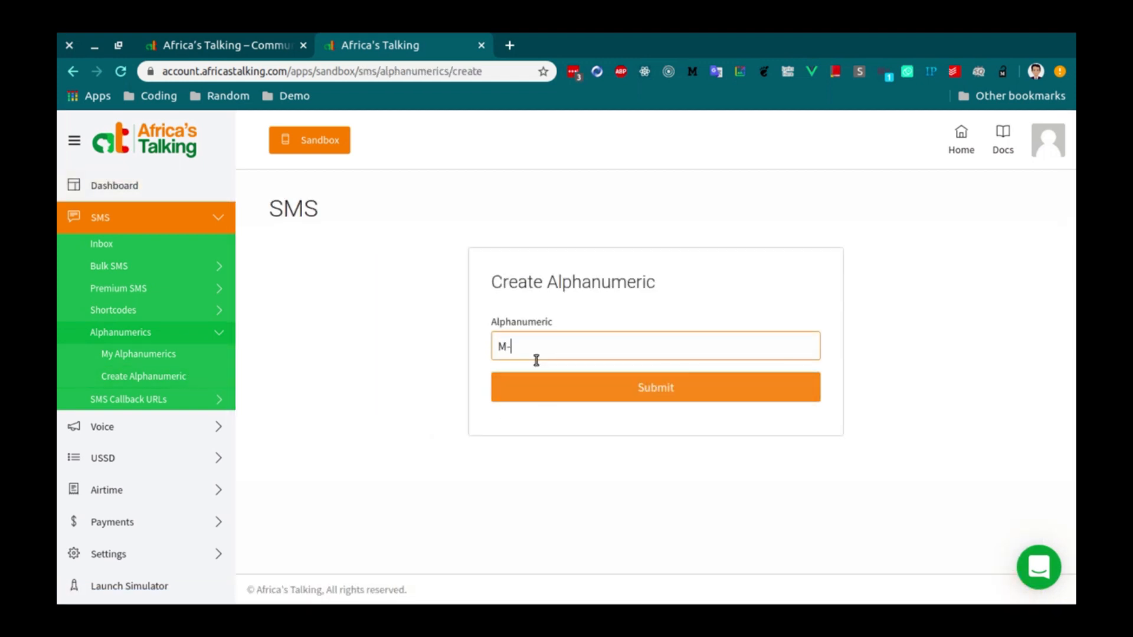
{"action": "type", "text": "MONEY"}
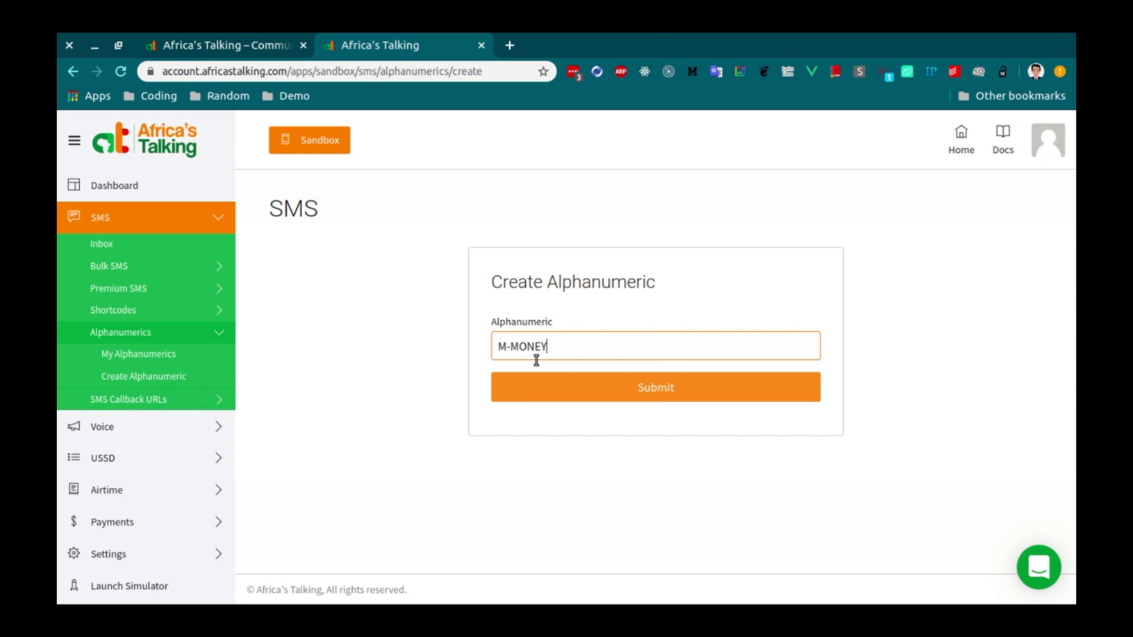
{"action": "left_click", "coordinate": [653, 387]}
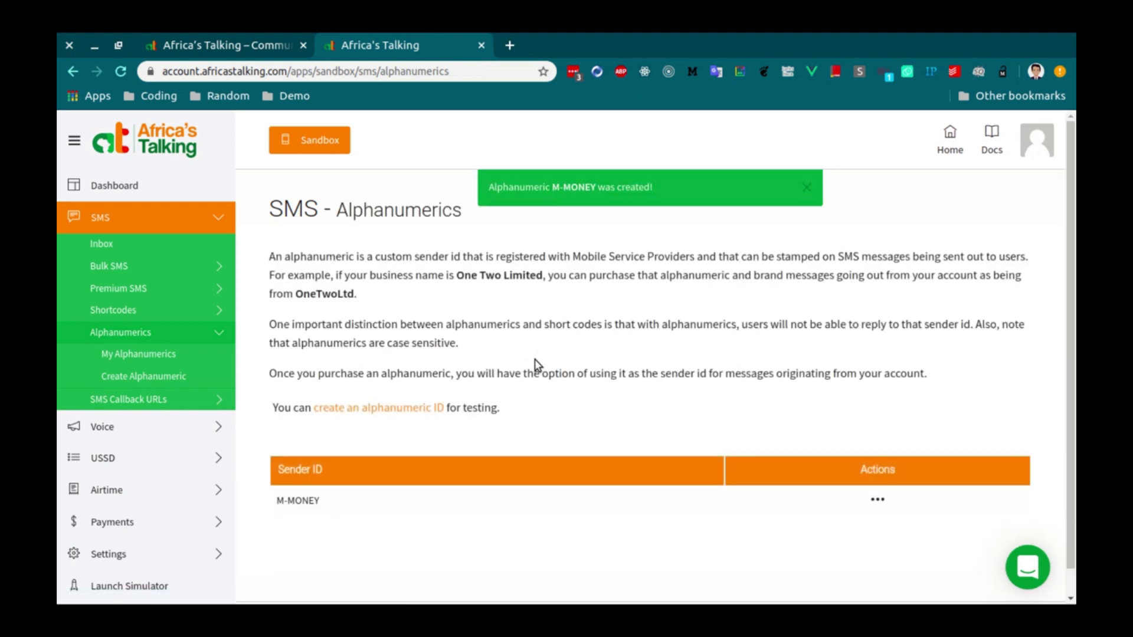
Step: Dismiss the confirmation, generate a new sandbox API key and copy it
{"action": "left_click", "coordinate": [806, 188]}
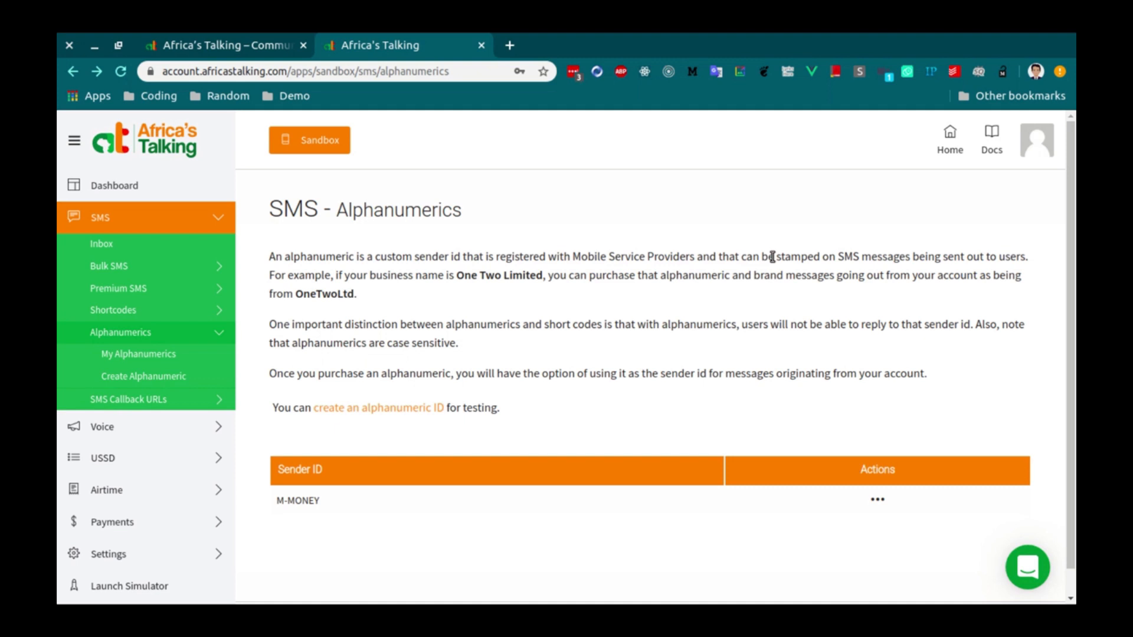
{"action": "mouse_move", "coordinate": [129, 587]}
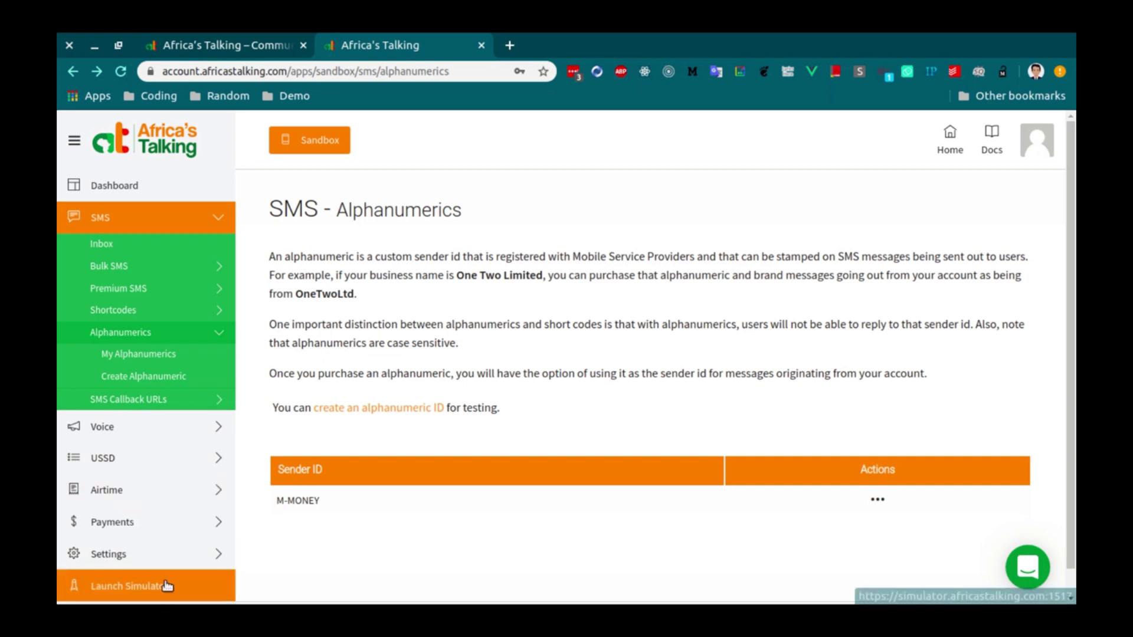
{"action": "left_click", "coordinate": [108, 554]}
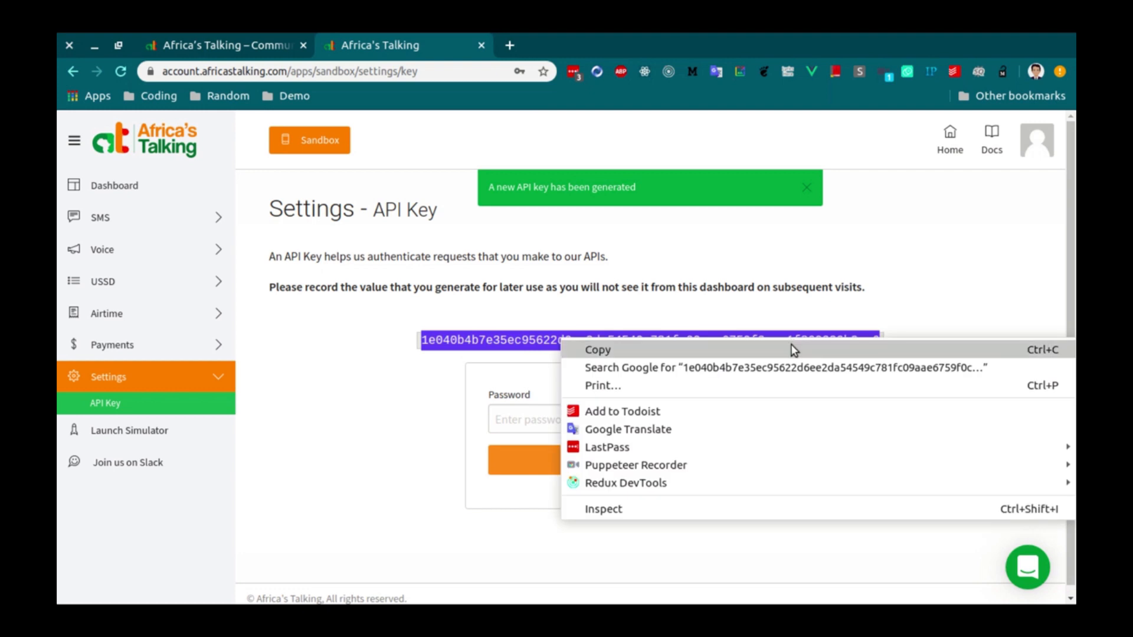
{"action": "left_click", "coordinate": [597, 349]}
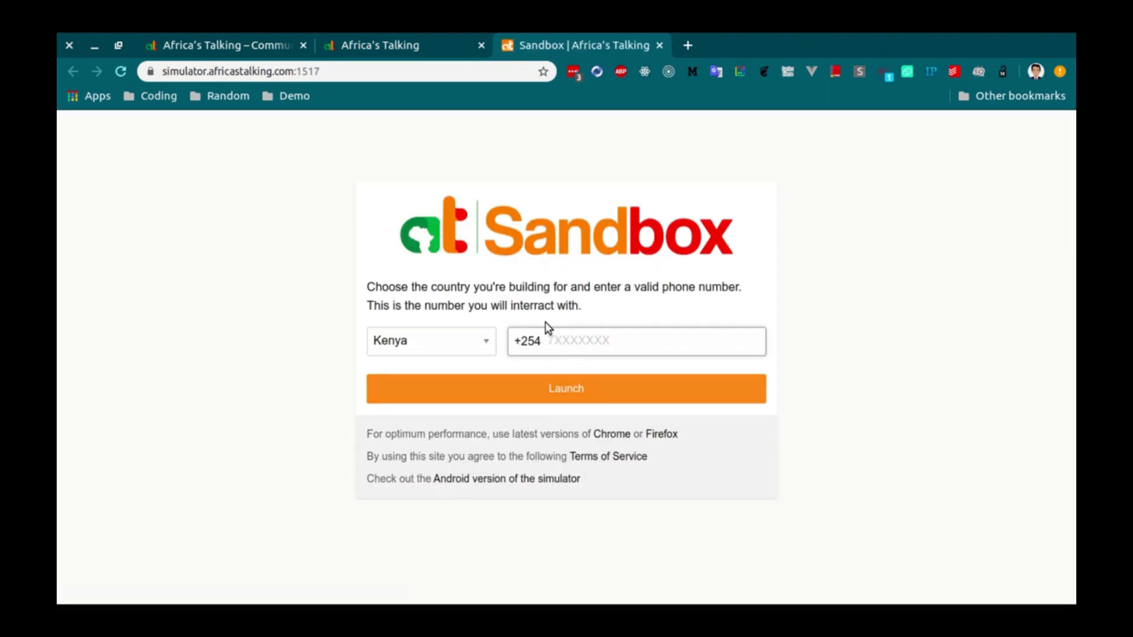
{"action": "type", "text": "722343343"}
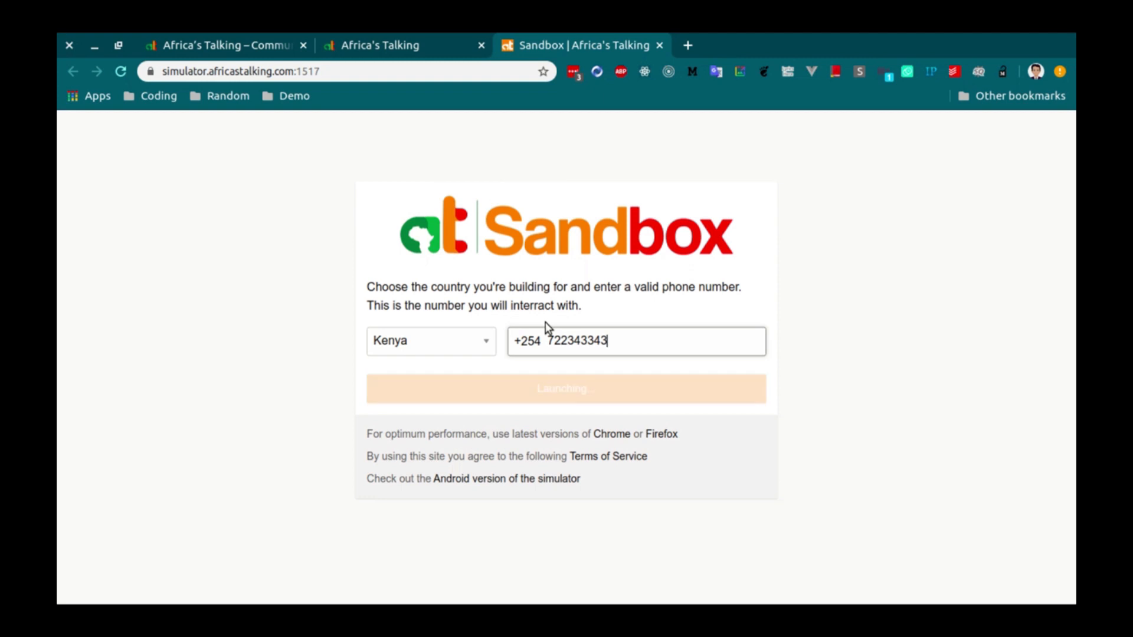
{"action": "left_click", "coordinate": [565, 388]}
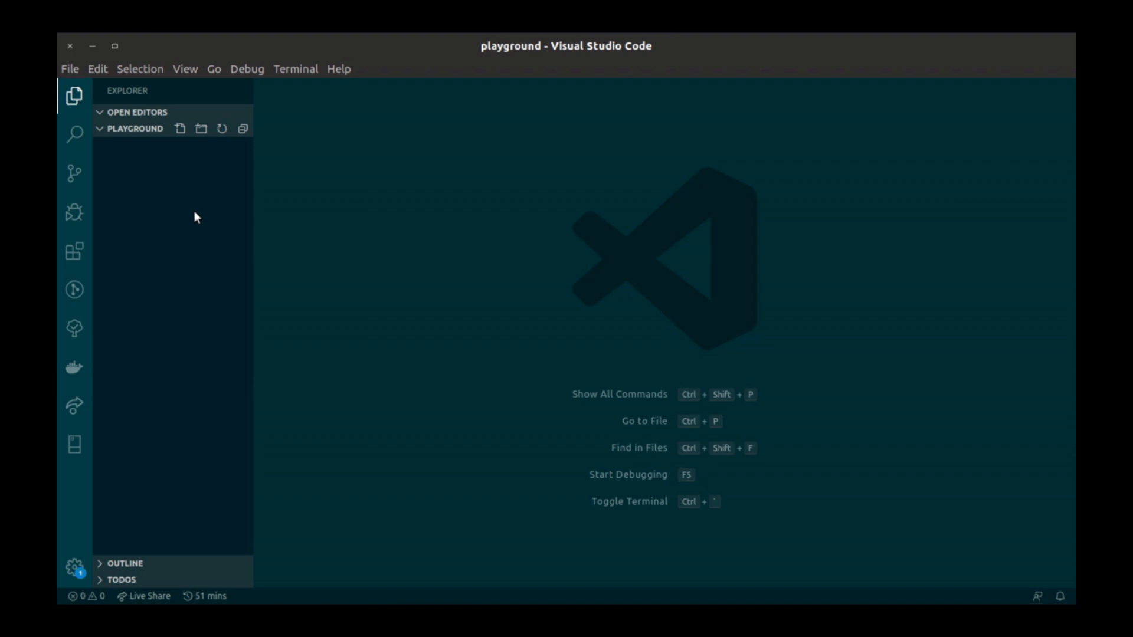
Step: Create an m-money folder and initialise an npm project in a terminal inside it
{"action": "left_click", "coordinate": [201, 129]}
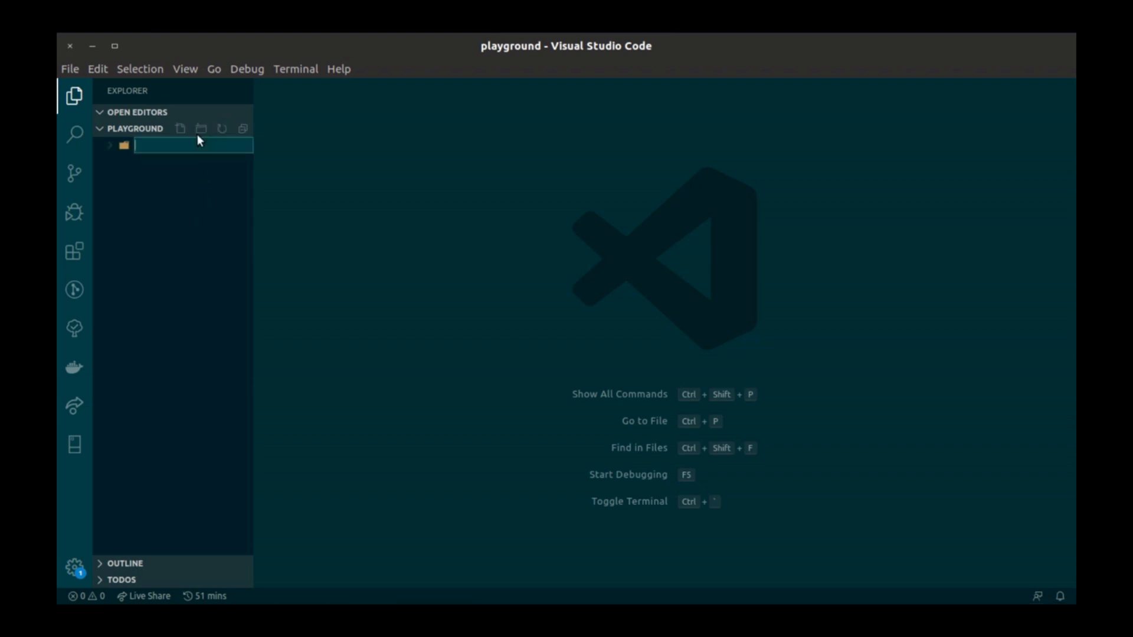
{"action": "type", "text": "m-money"}
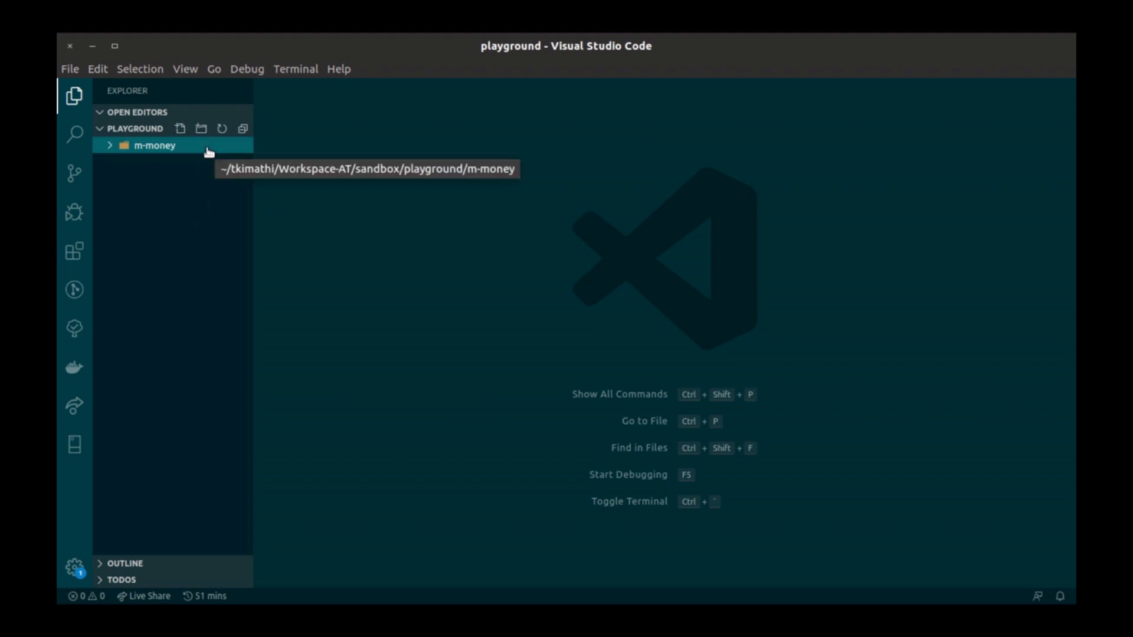
{"action": "right_click", "coordinate": [154, 146]}
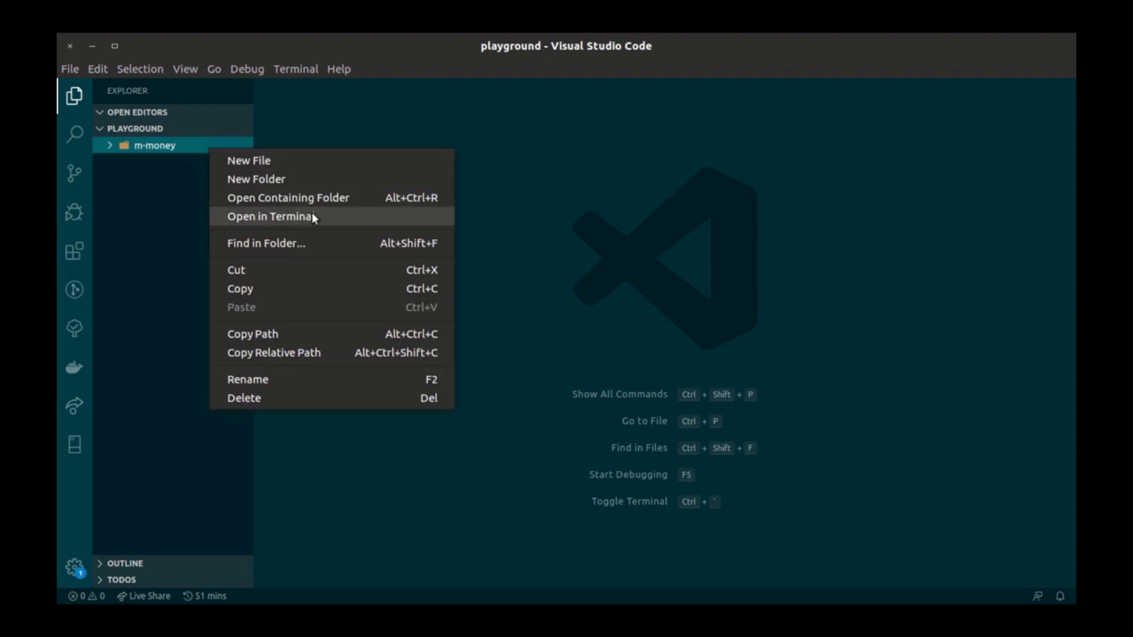
{"action": "left_click", "coordinate": [270, 216]}
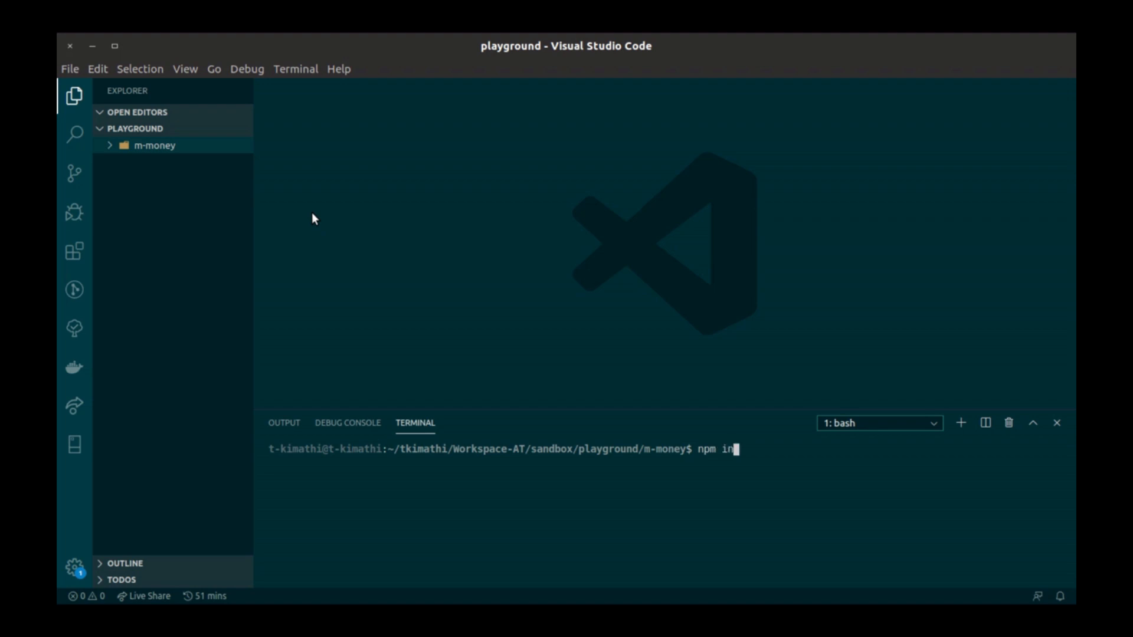
{"action": "key", "text": "Return"}
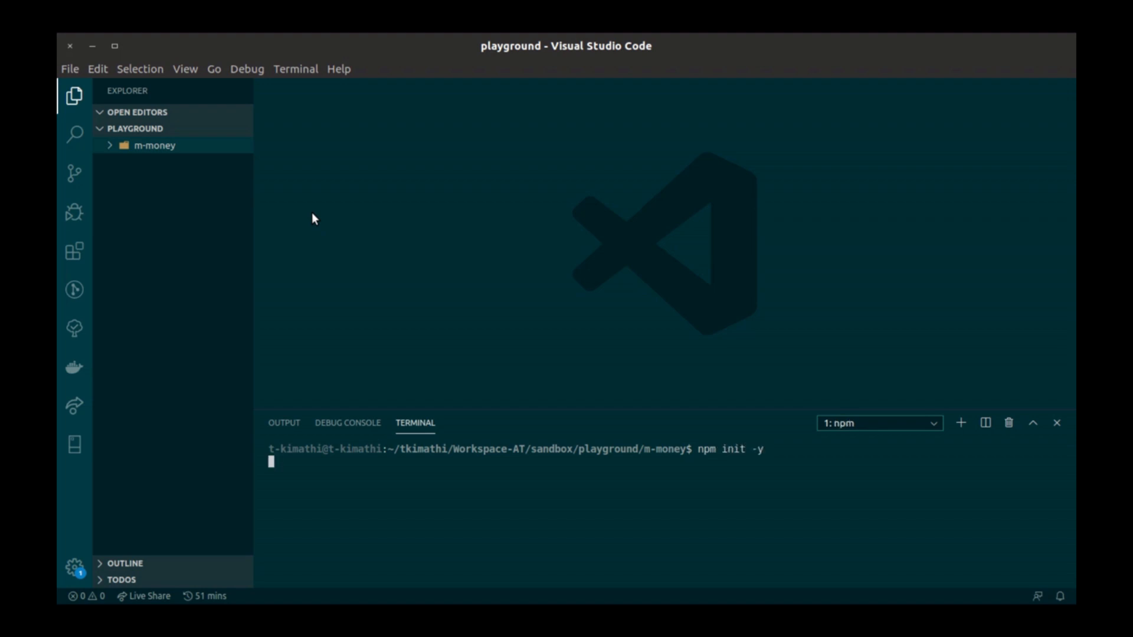
{"action": "key", "text": "Return"}
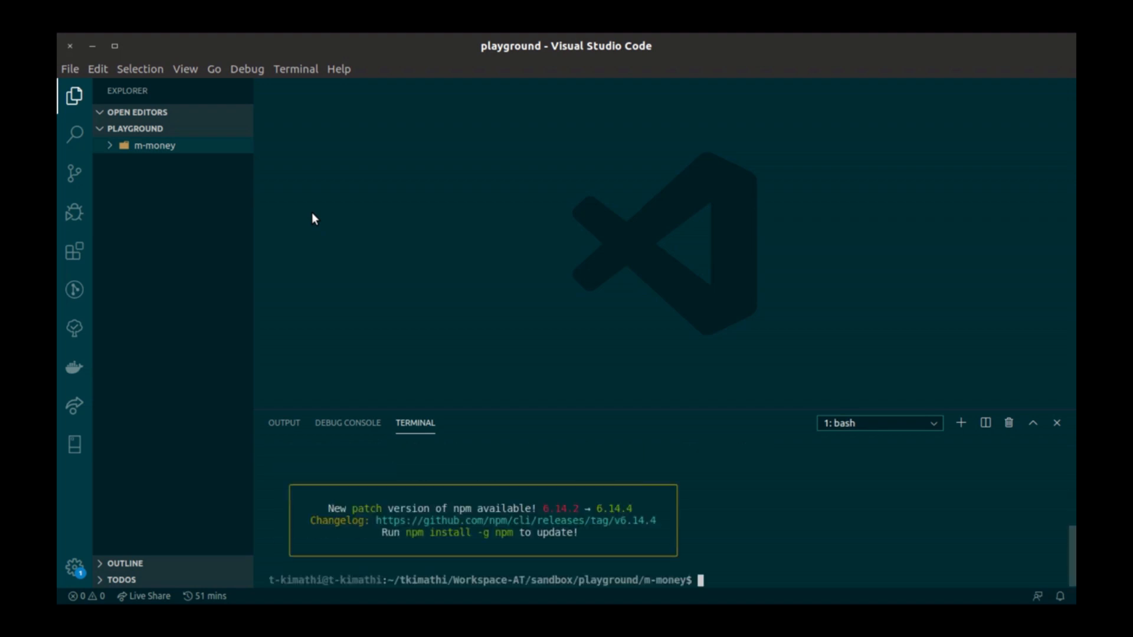
Step: Install the africastalking package and esm as a development dependency
{"action": "type", "text": "npm in"}
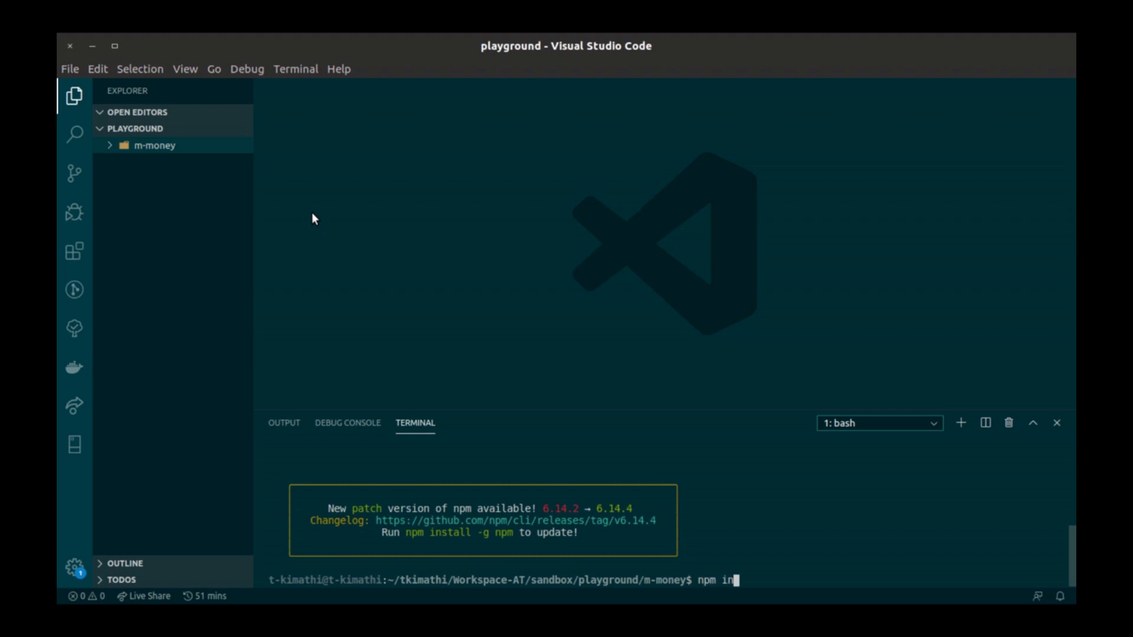
{"action": "type", "text": "afr"}
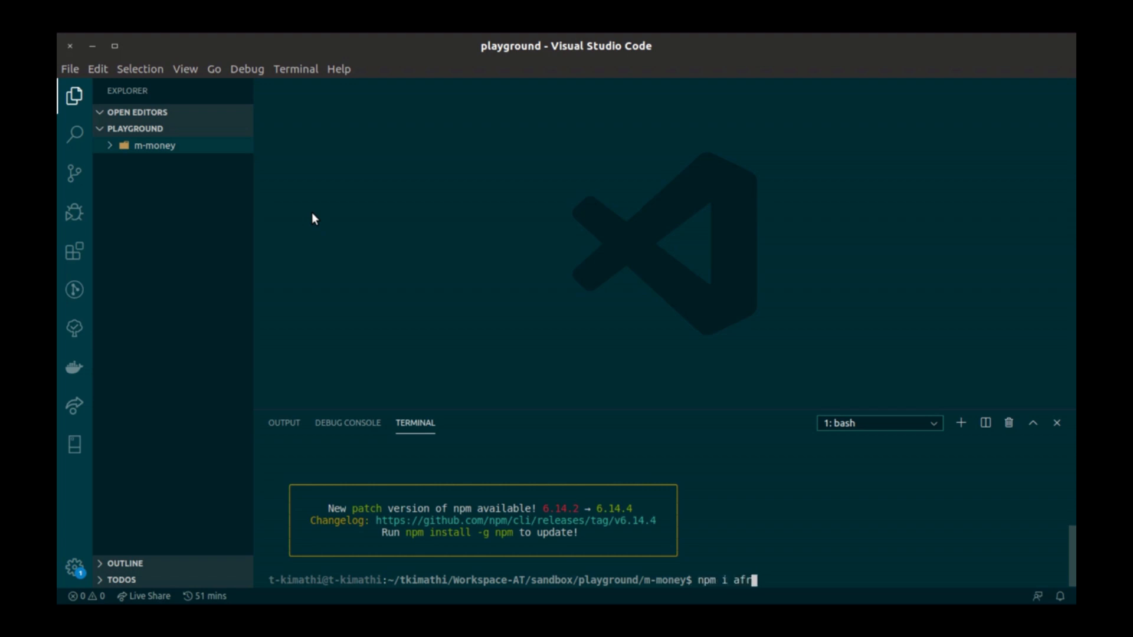
{"action": "type", "text": "icastalk"}
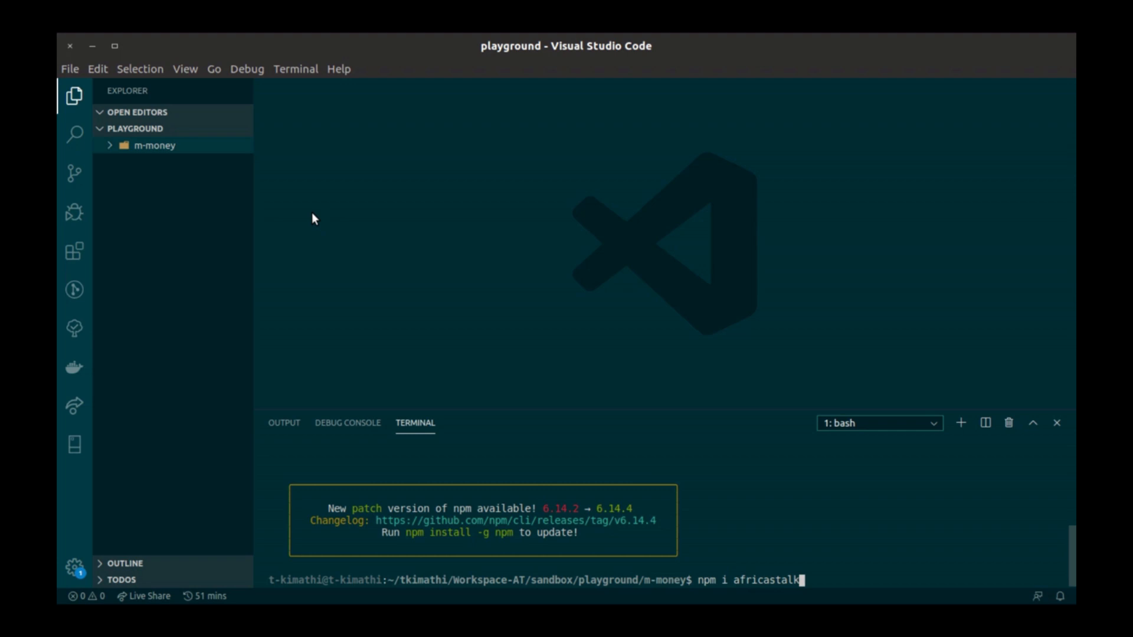
{"action": "key", "text": "Return"}
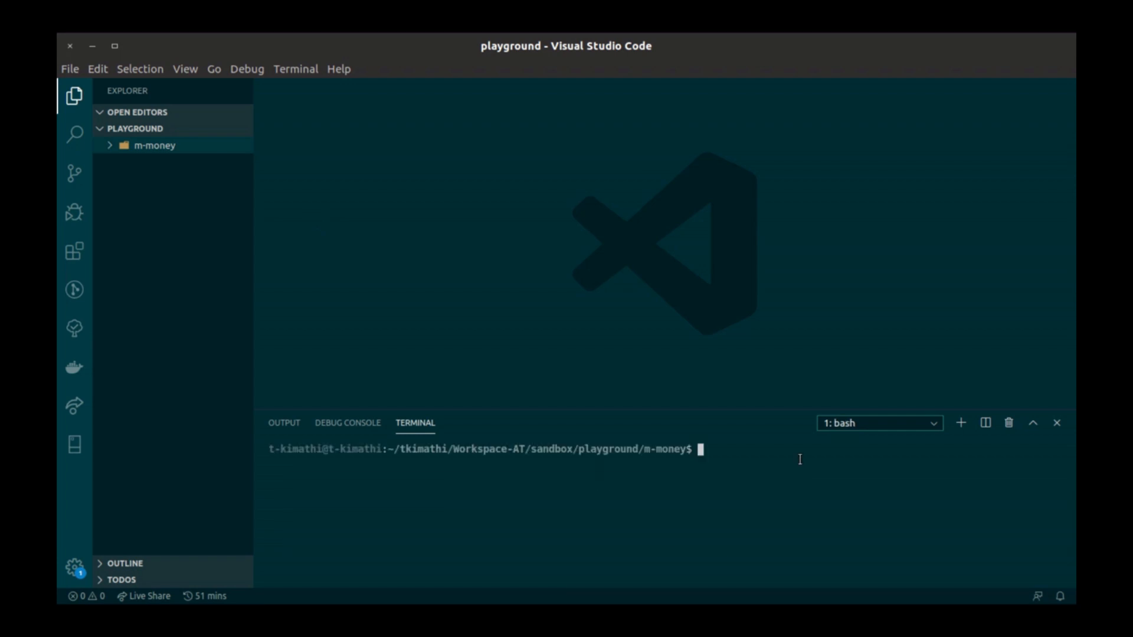
{"action": "type", "text": "npm i -D esm"}
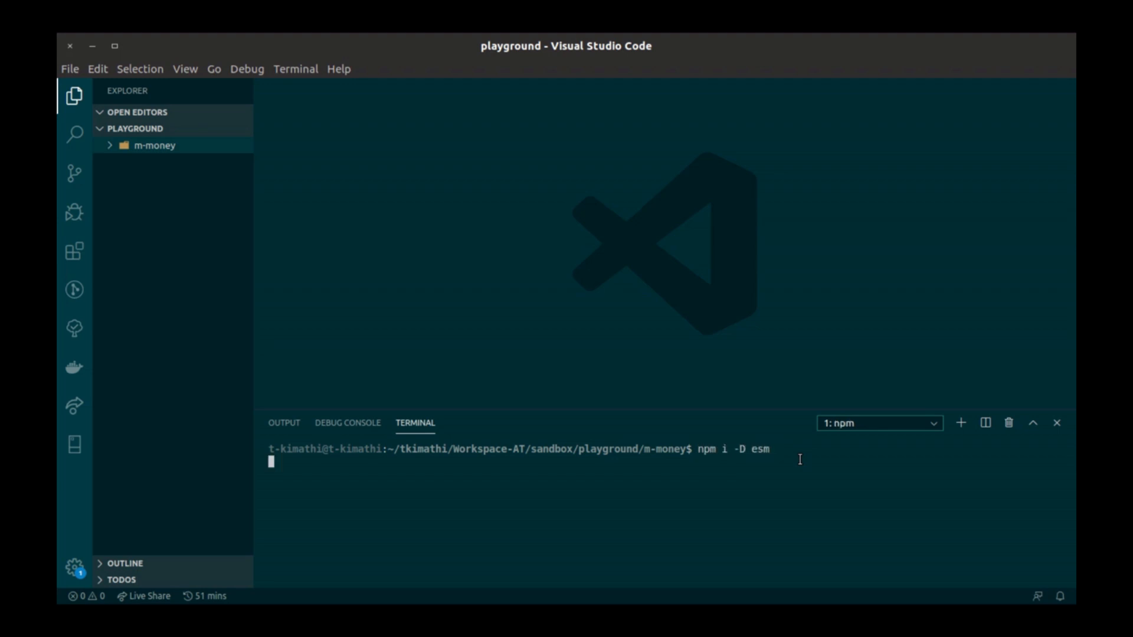
{"action": "key", "text": "Return"}
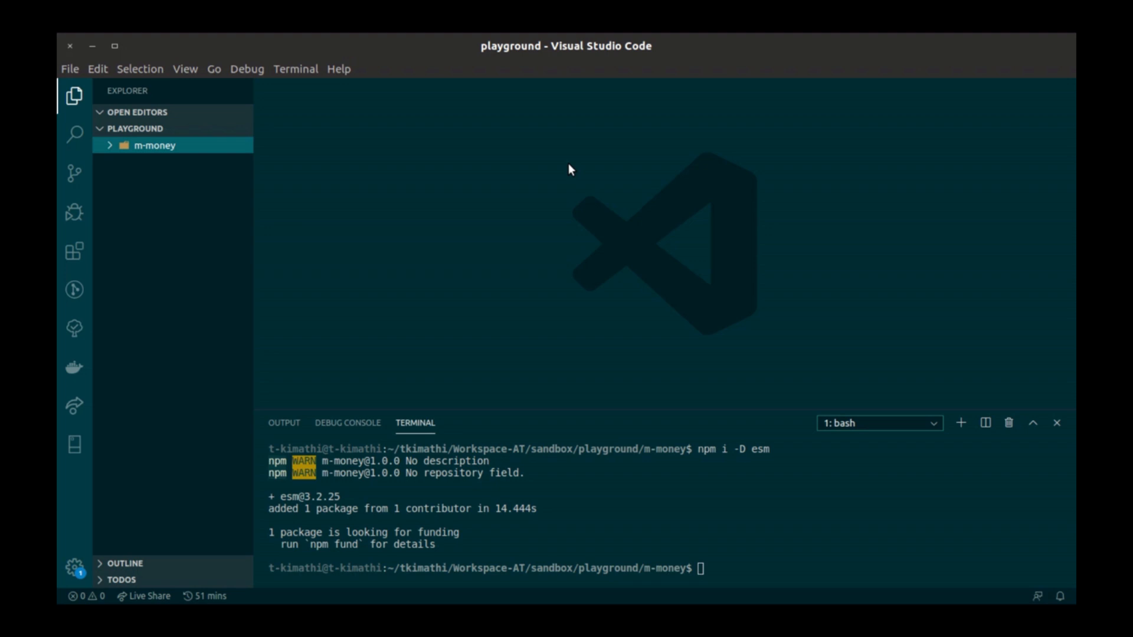
{"action": "mouse_move", "coordinate": [217, 152]}
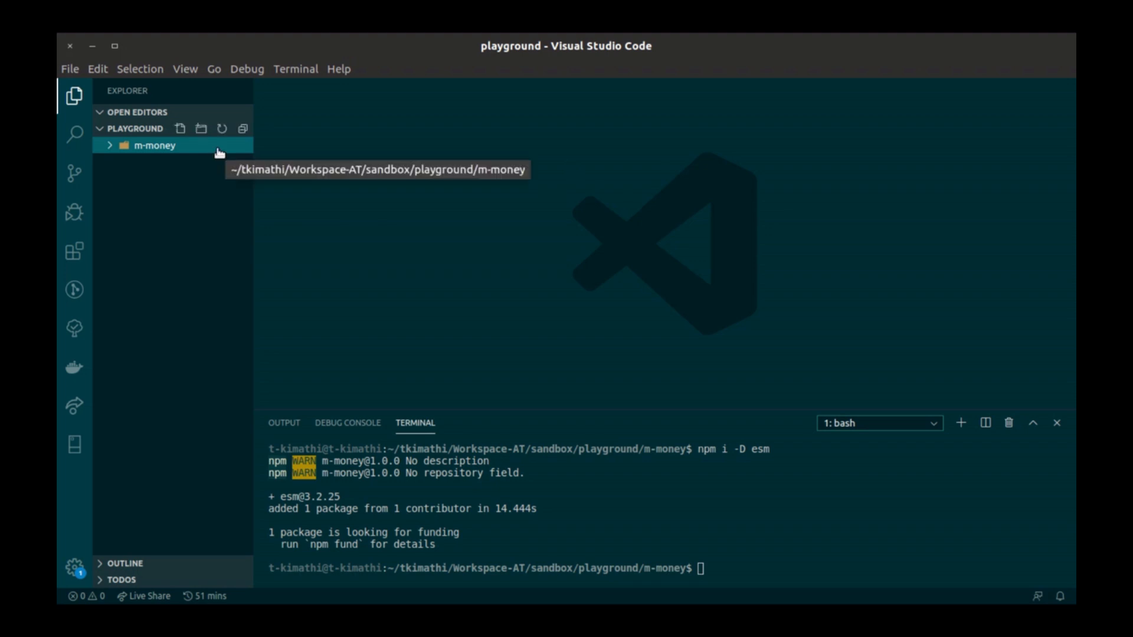
Step: Create a src folder in m-money containing a new index.js file
{"action": "right_click", "coordinate": [152, 145]}
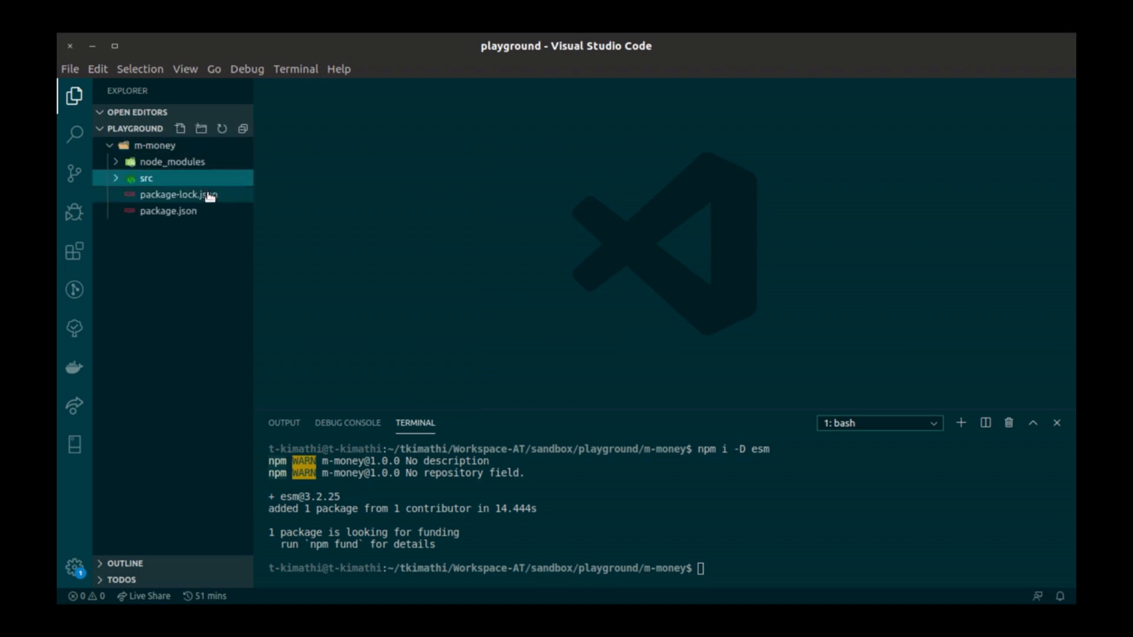
{"action": "right_click", "coordinate": [144, 178]}
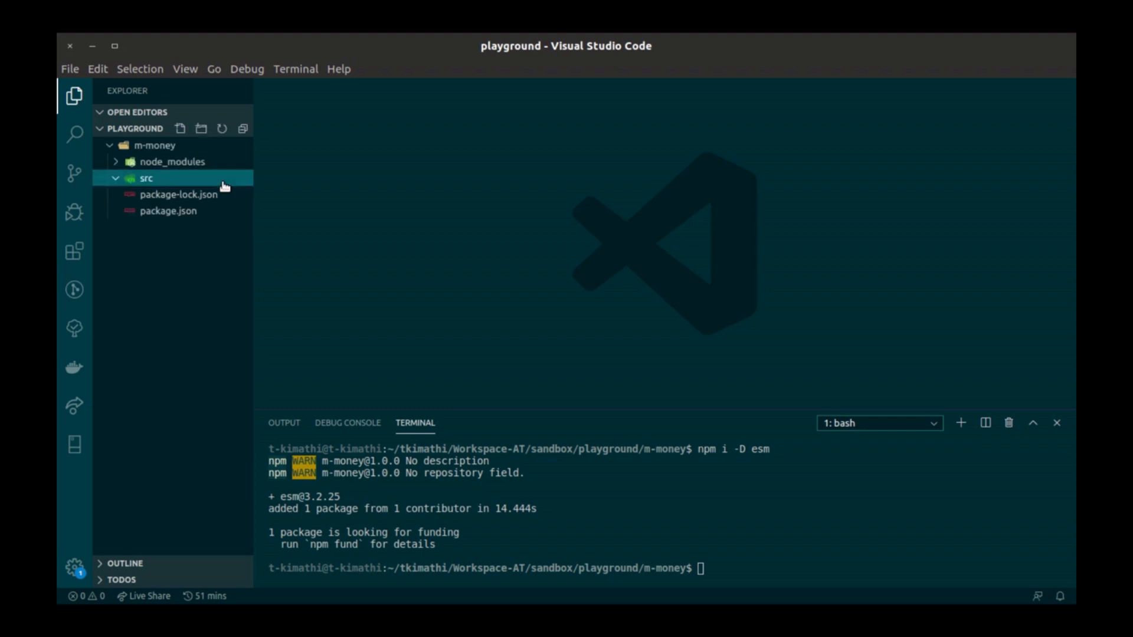
{"action": "left_click", "coordinate": [180, 128]}
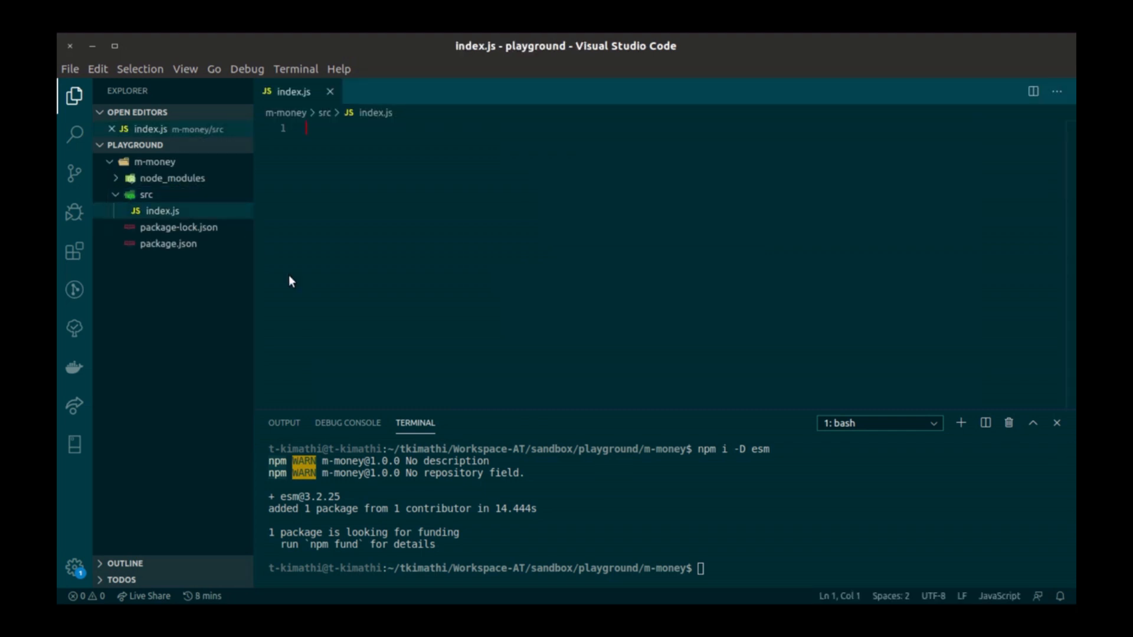
Step: Write the script importing africastalking, calling client.SMS.send with a success log, and save it
{"action": "type", "text": "import africastalking from 'africastalking';"}
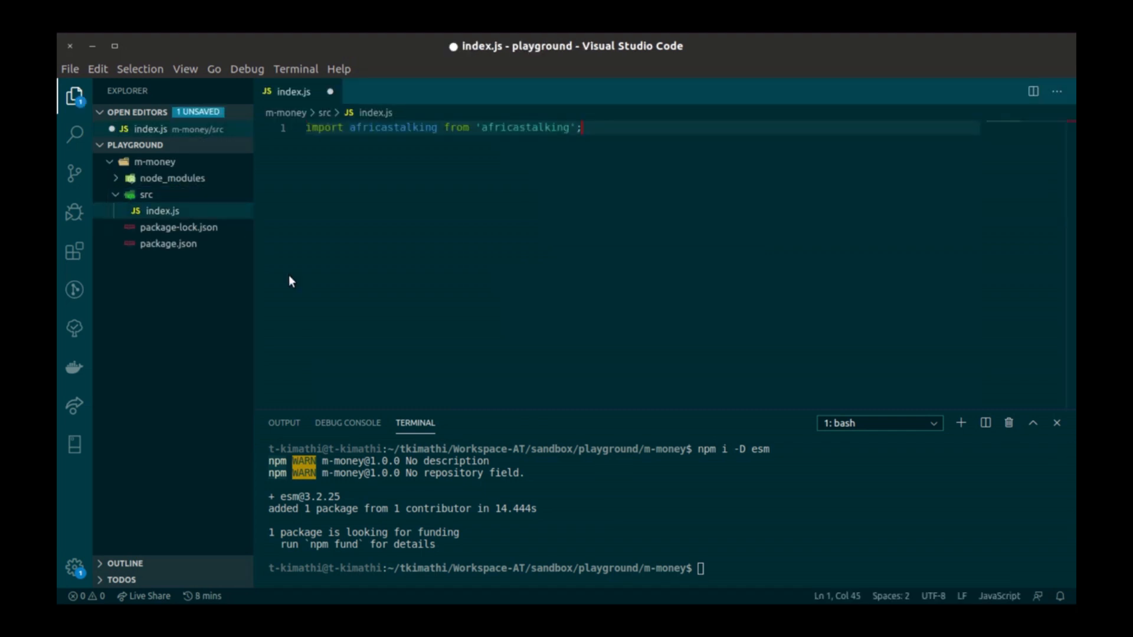
{"action": "key", "text": "Return"}
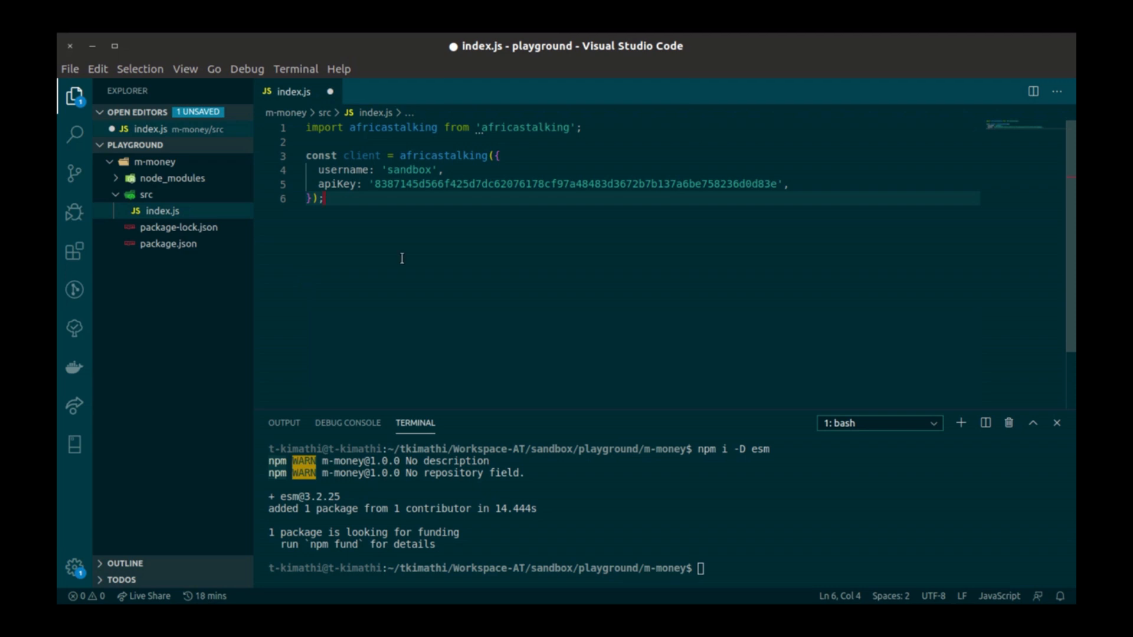
{"action": "type", "text": "client.SMS.send({"}
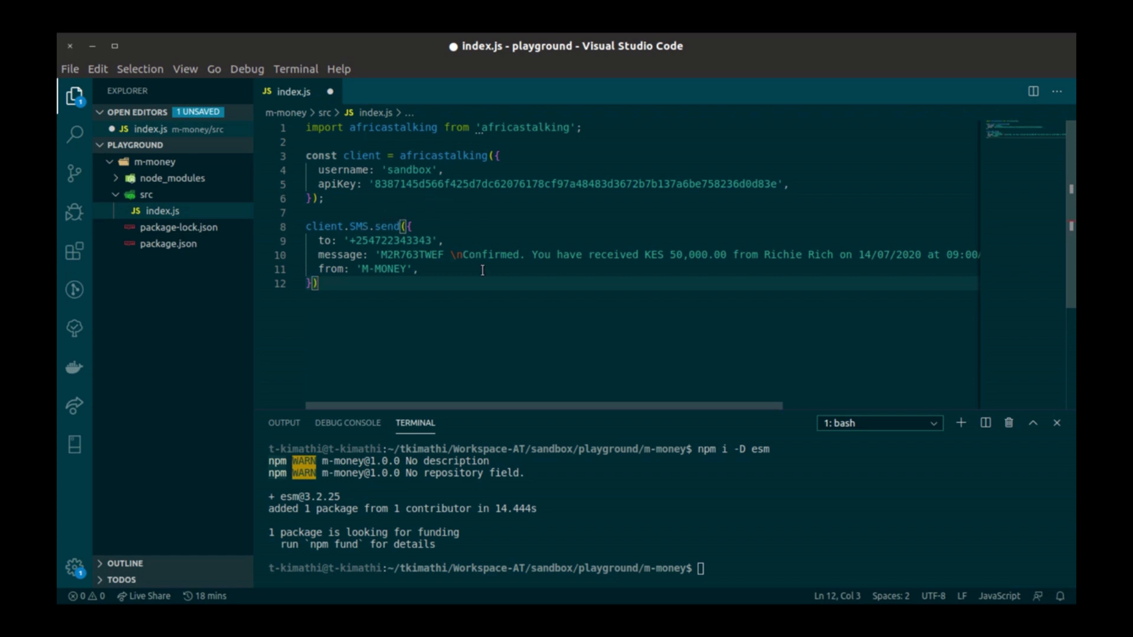
{"action": "mouse_move", "coordinate": [329, 269]}
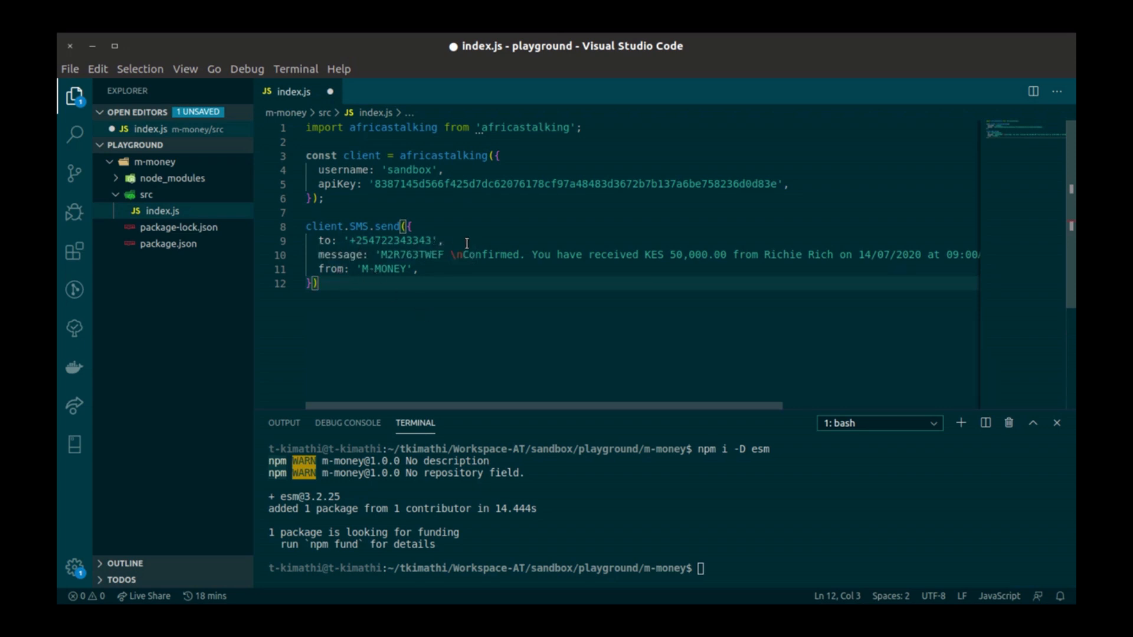
{"action": "mouse_move", "coordinate": [446, 281]}
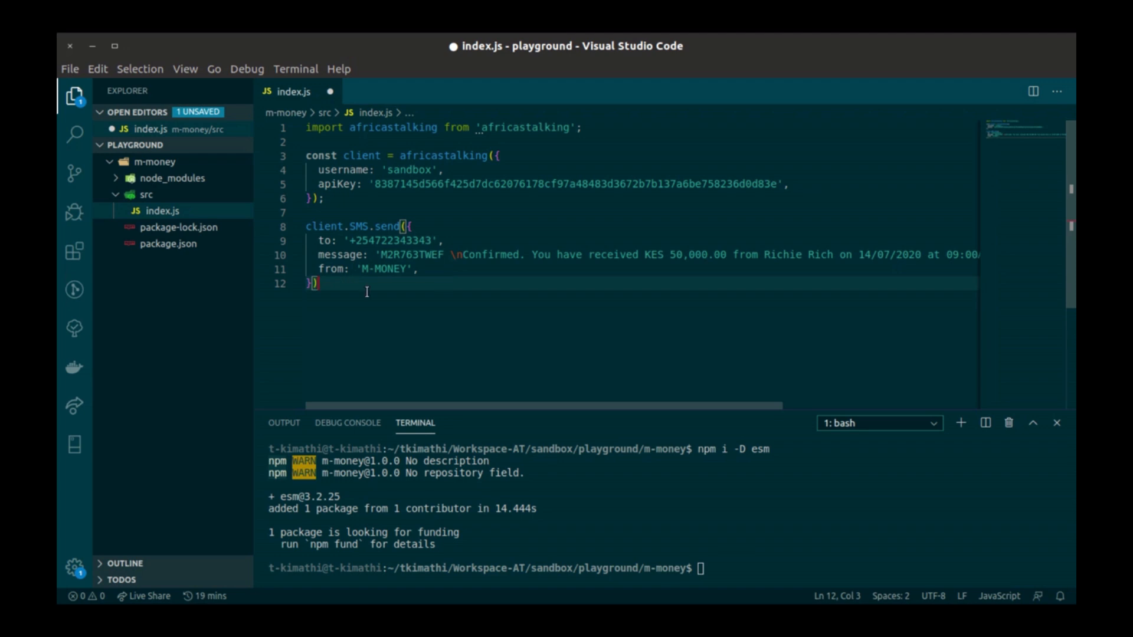
{"action": "type", "text": ".then(() => console.log('Message sent successfully'))"}
{"action": "type", "text": ".catch(err => console.log(err));"}
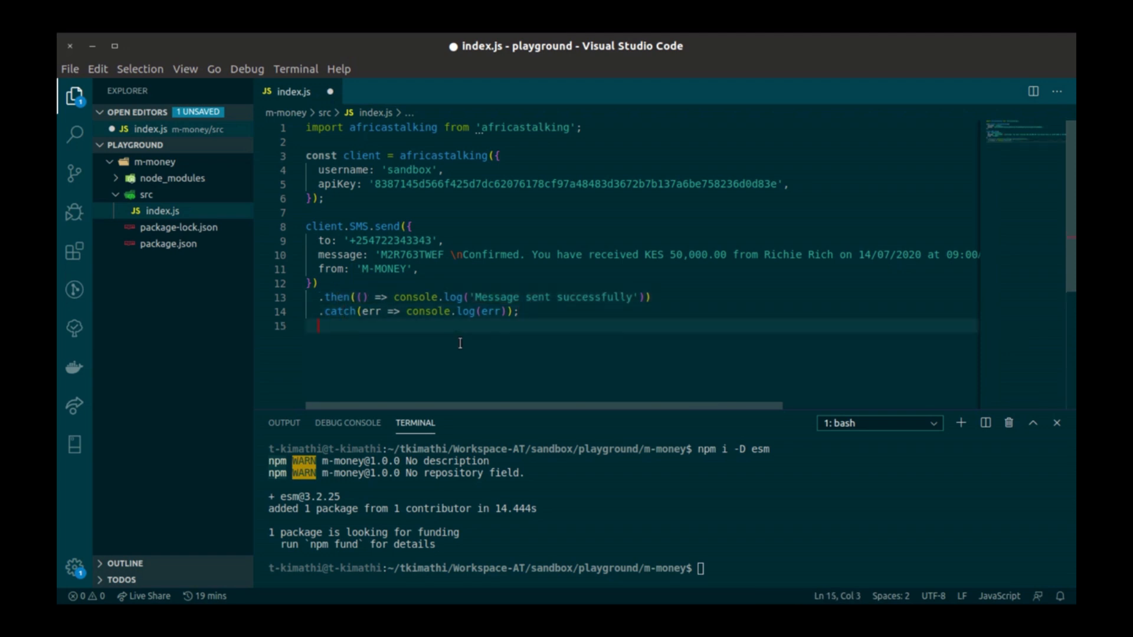
{"action": "key", "text": "ctrl+s"}
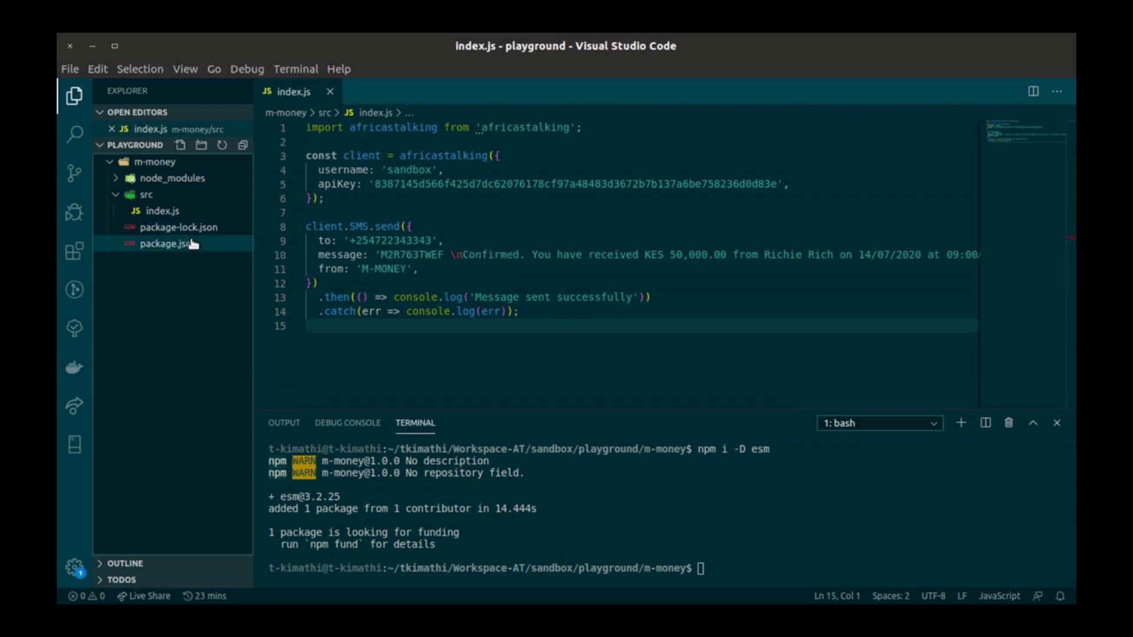
Step: Set package.json's start script to "node -r esm src/index.js", save, and run npm start
{"action": "left_click", "coordinate": [167, 243]}
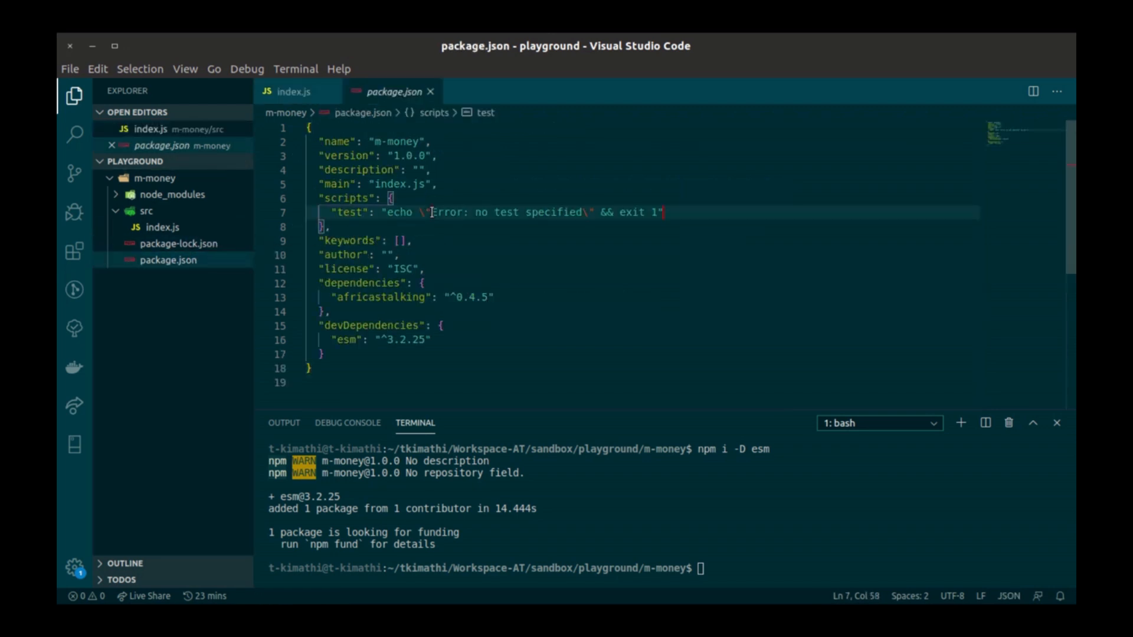
{"action": "type", "text": "\"start\": \"node -r esm src/index.js\""}
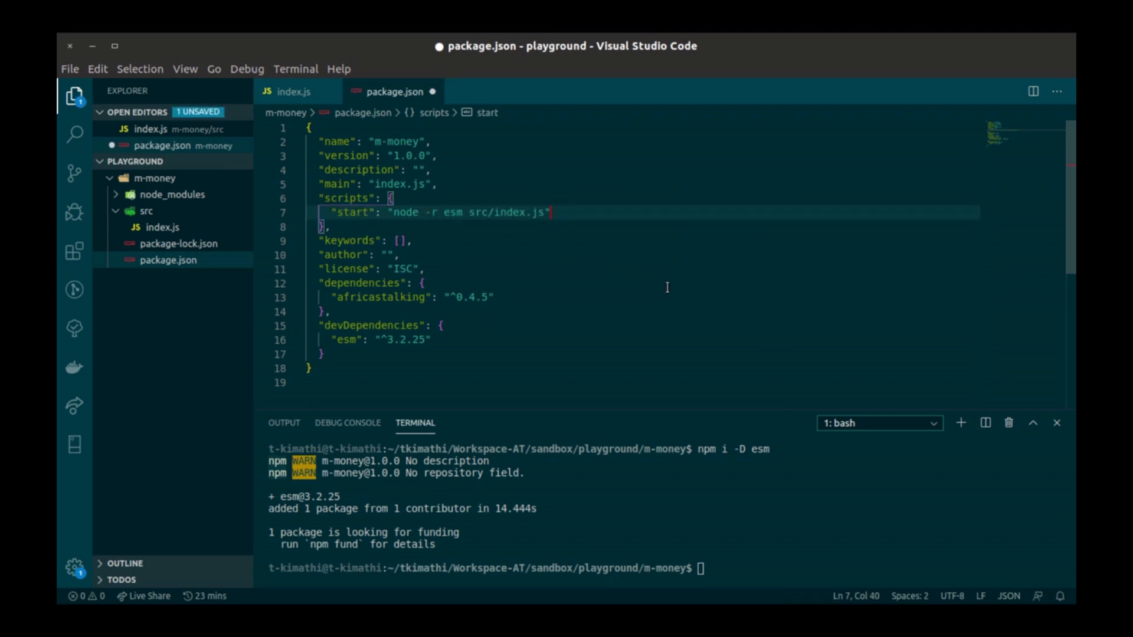
{"action": "key", "text": "ctrl+s"}
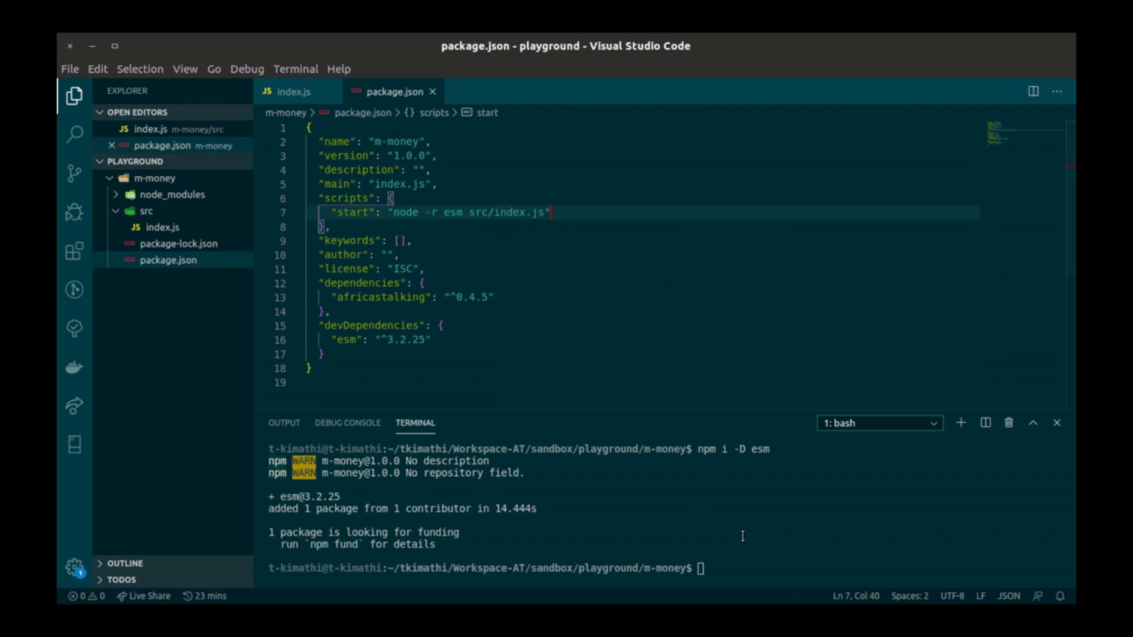
{"action": "type", "text": "npm start"}
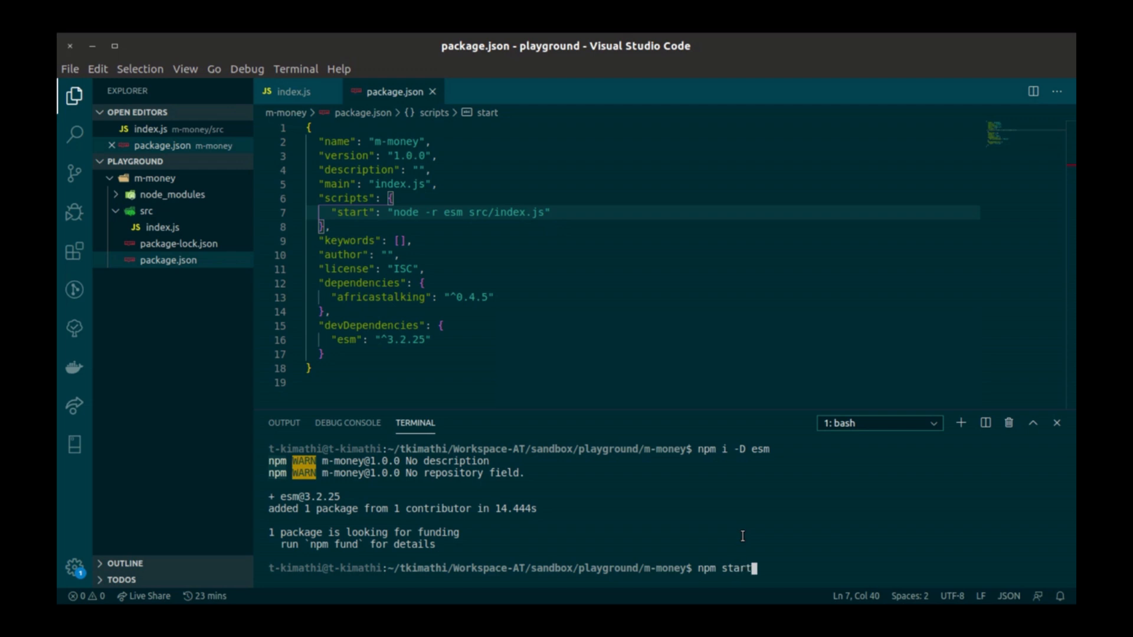
{"action": "key", "text": "Return"}
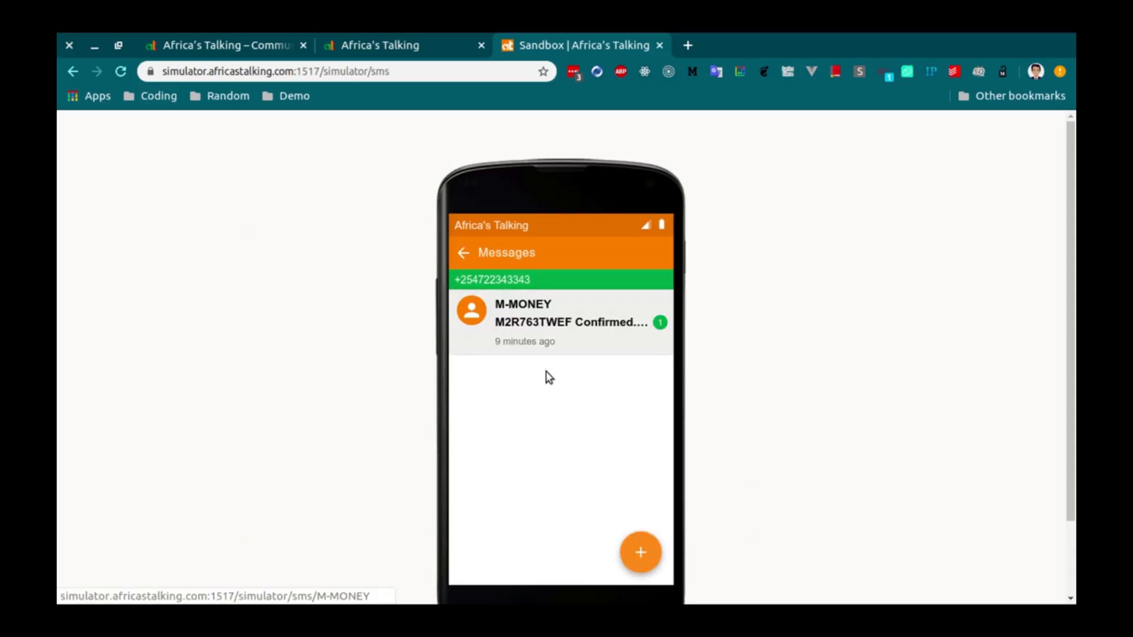
Step: Open the M-MONEY conversation showing the KES 50,000.00 received confirmation
{"action": "left_click", "coordinate": [560, 321]}
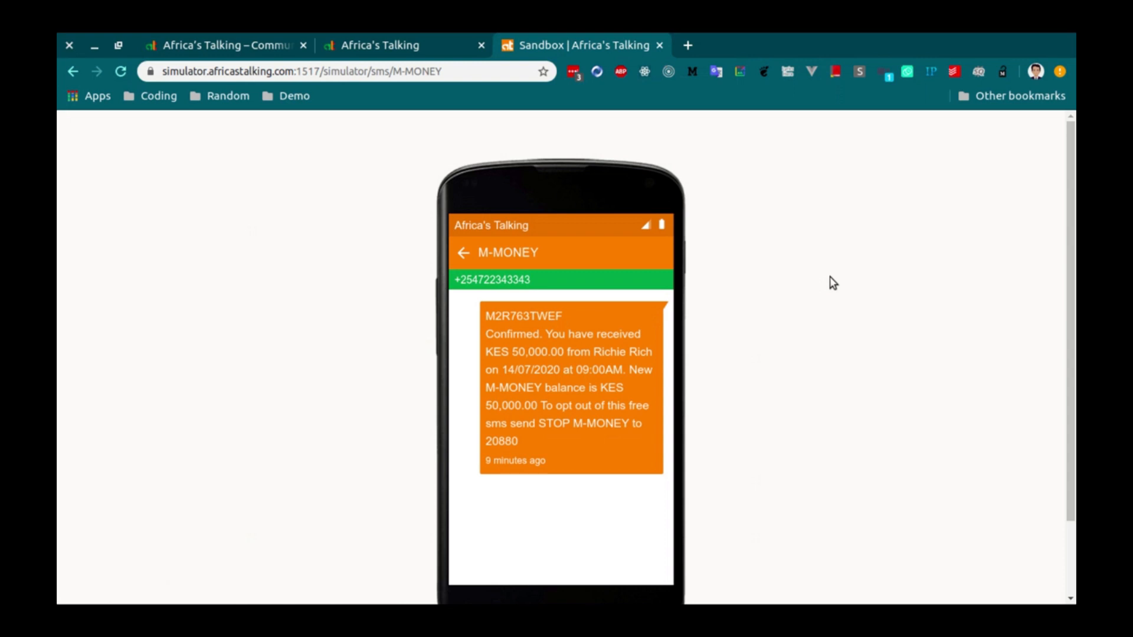
{"action": "mouse_move", "coordinate": [292, 394]}
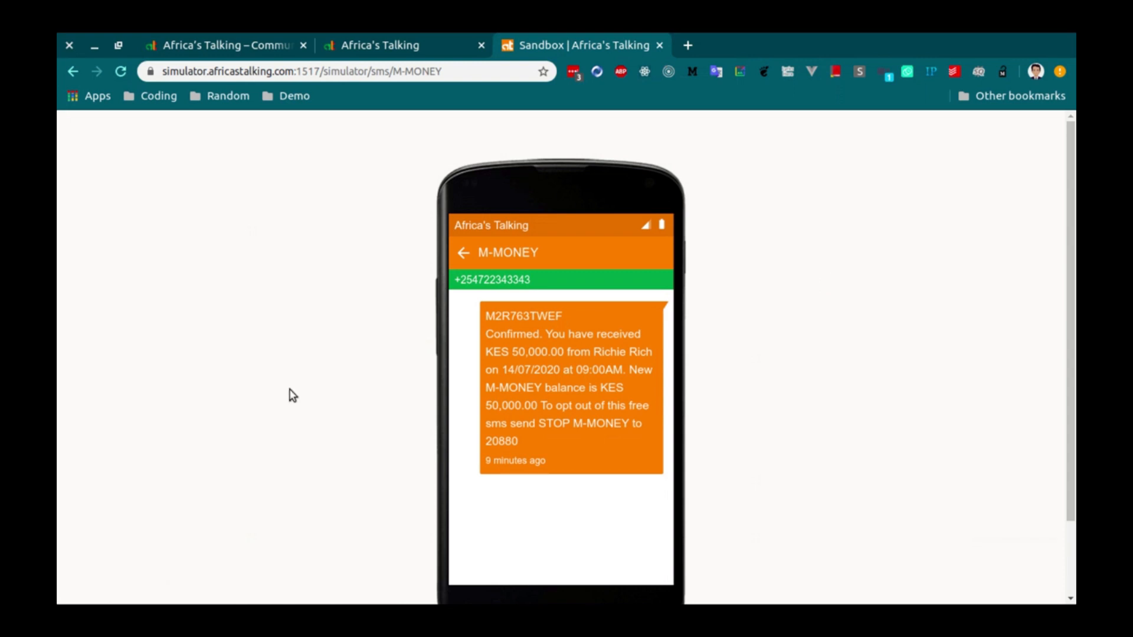